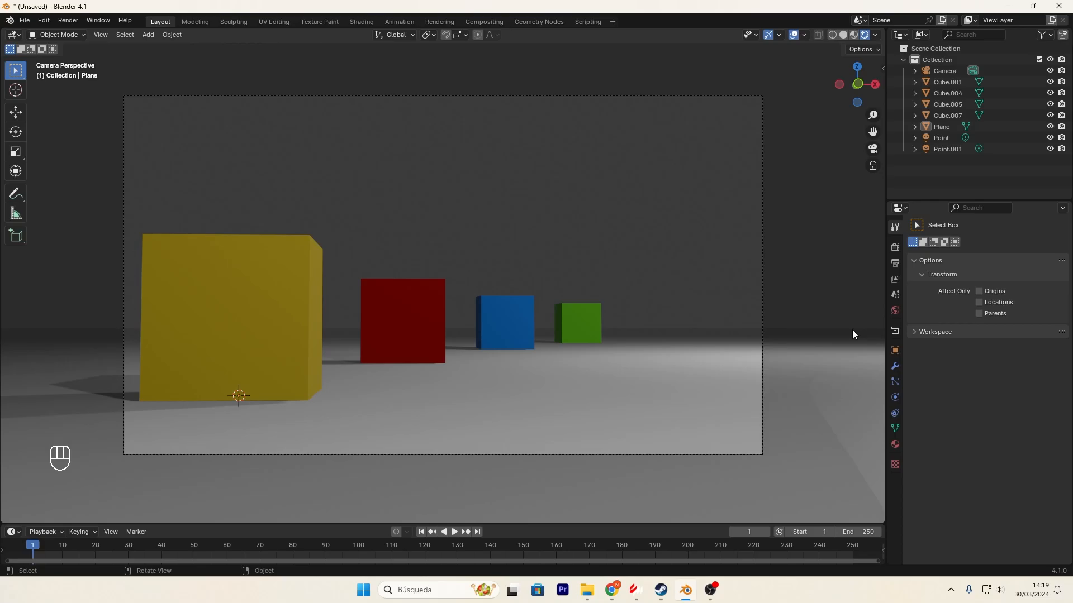
Select the scene Camera and show its 50 mm lens settings in Object Data properties
left_click(945, 70)
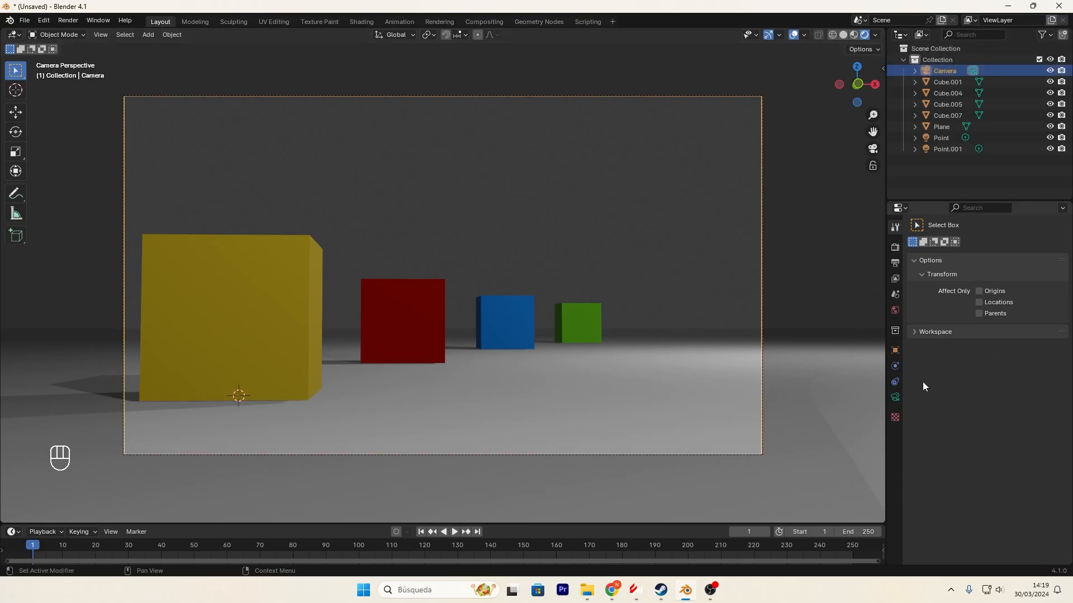
left_click(894, 398)
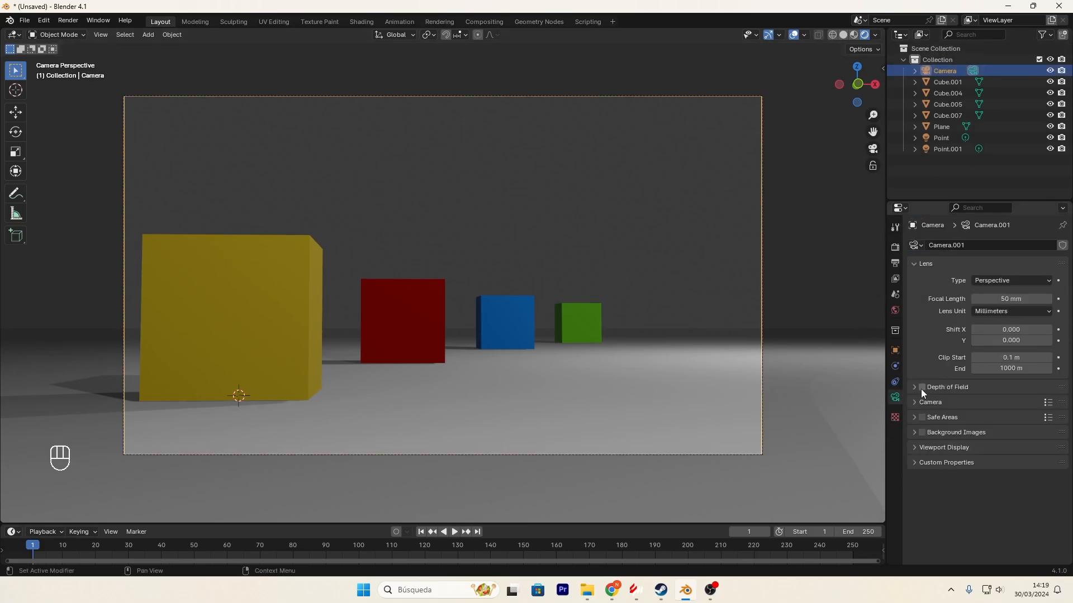
mouse_move(947, 386)
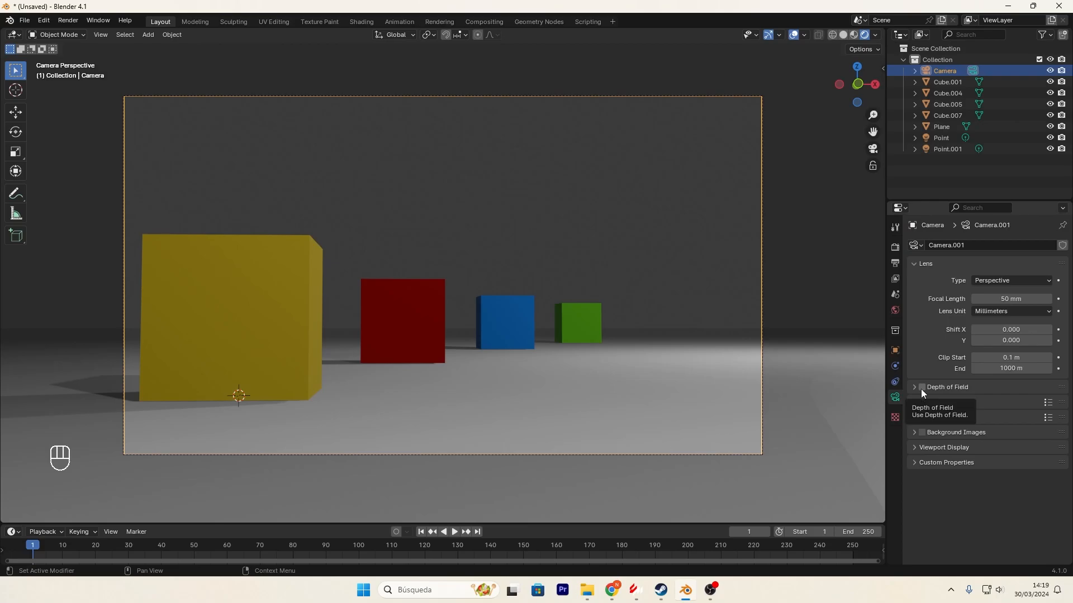
Enable Depth of Field on the camera, focused on Cube.004 with f-stop 0.5
left_click(921, 387)
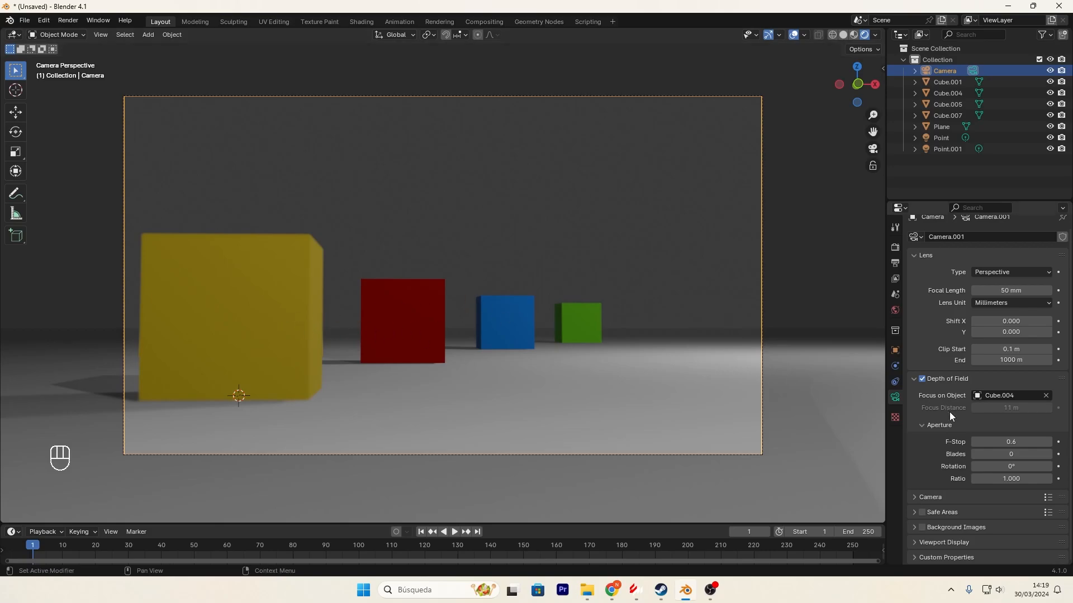
mouse_move(1011, 442)
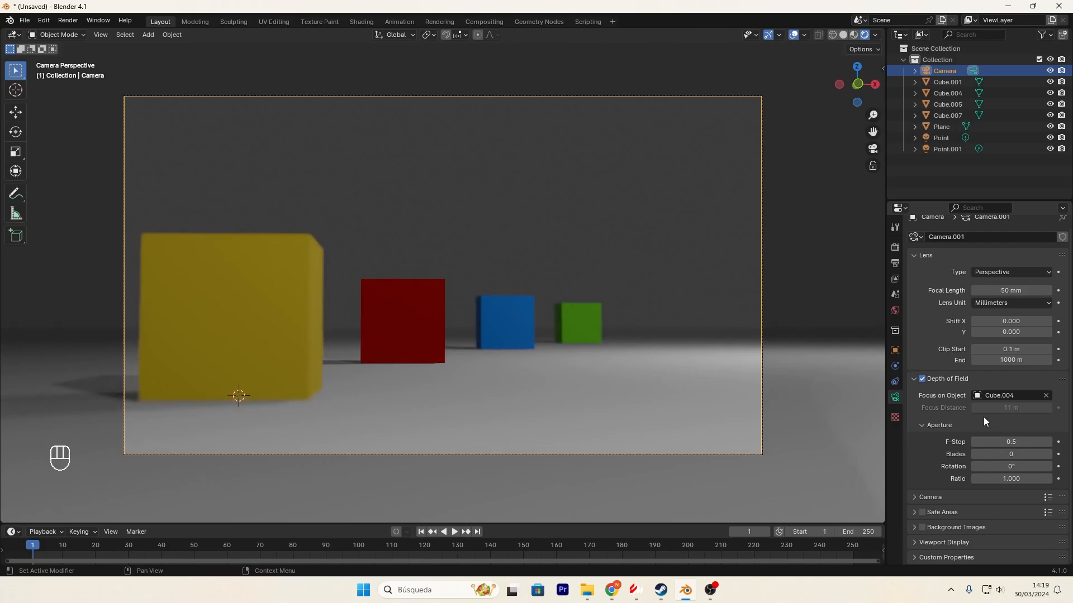
Clear Cube.004 as focus target and set manual focus distance to about 6 m
left_click(1045, 396)
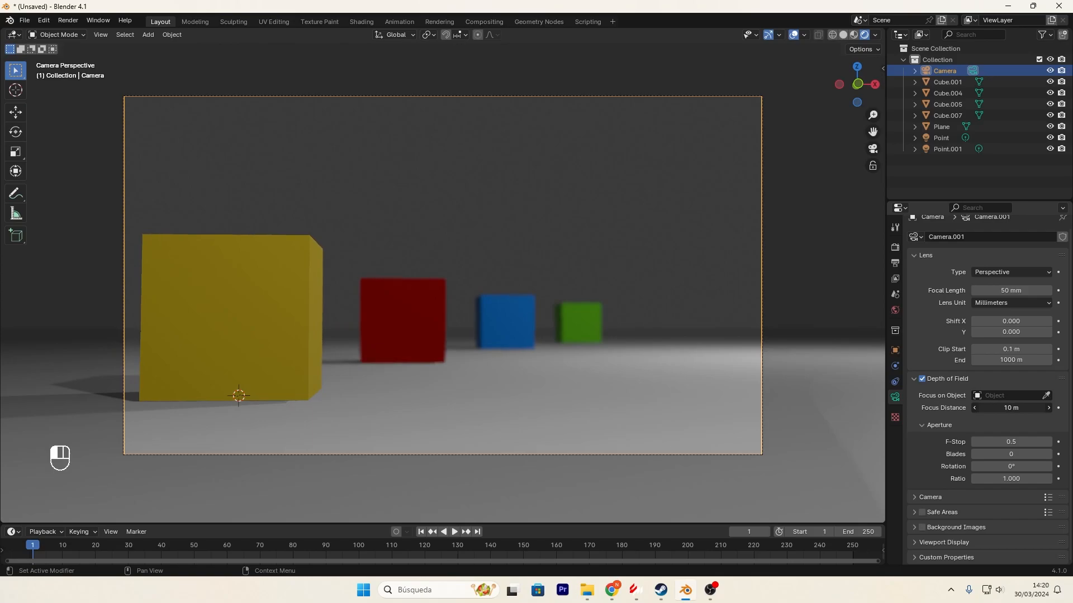
left_click(1011, 408)
type("7.2")
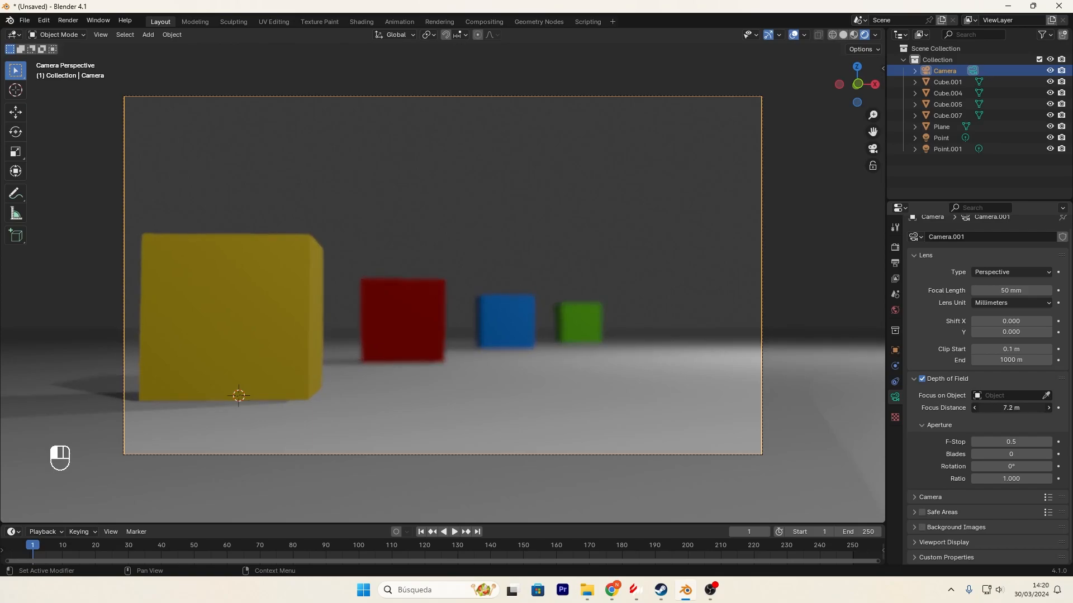
mouse_move(1046, 396)
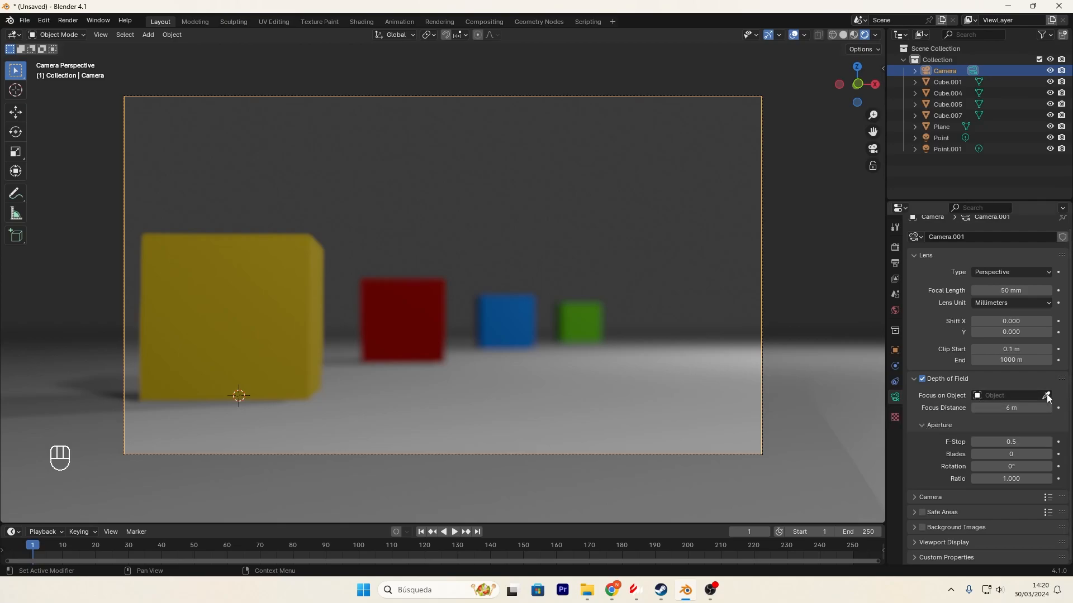
left_click(1045, 395)
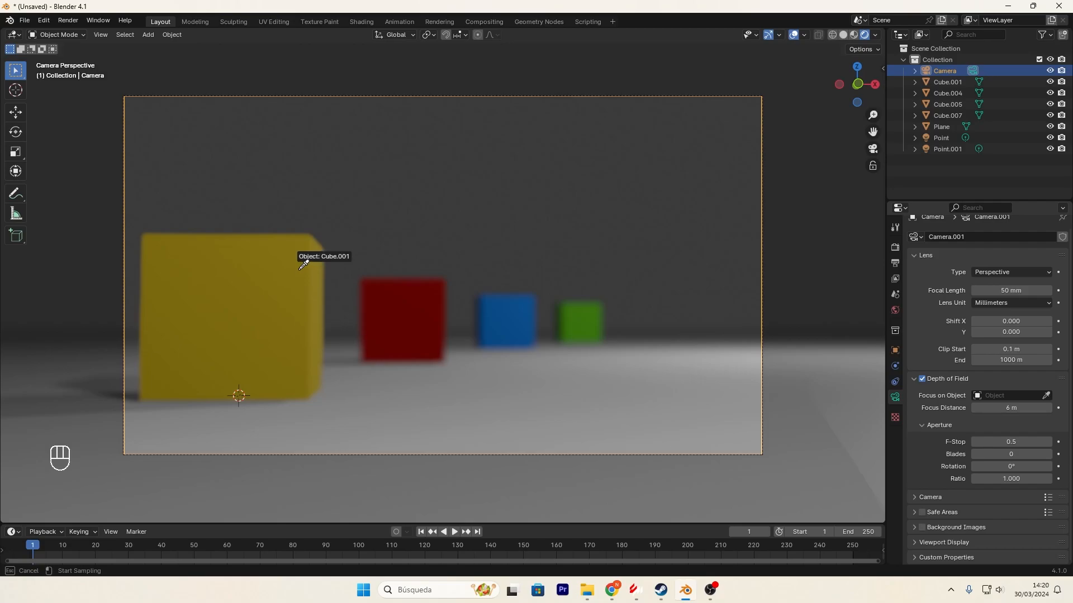
left_click(287, 335)
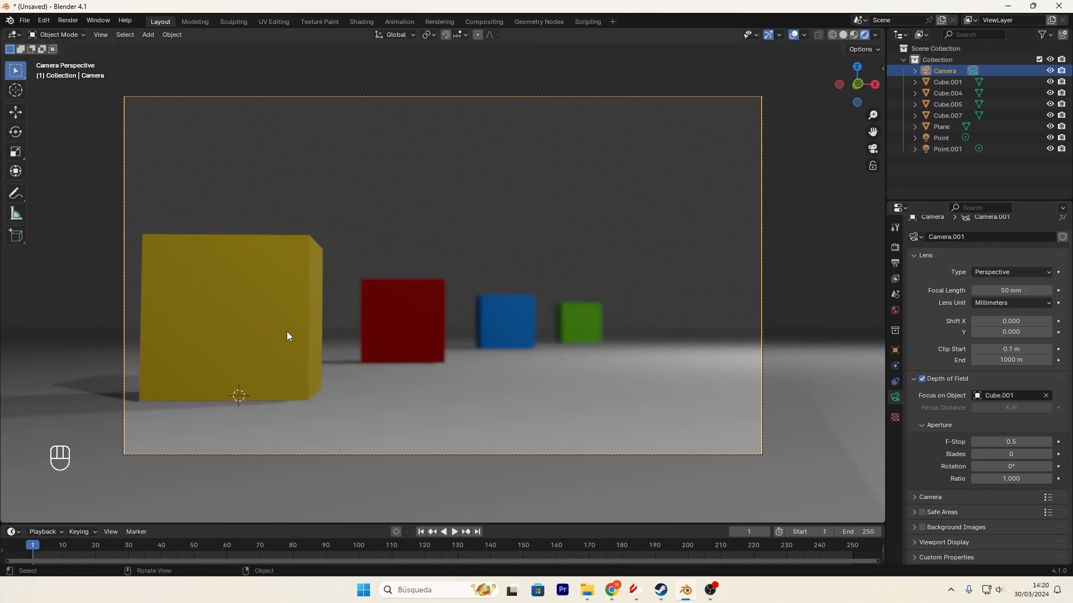
left_click(402, 322)
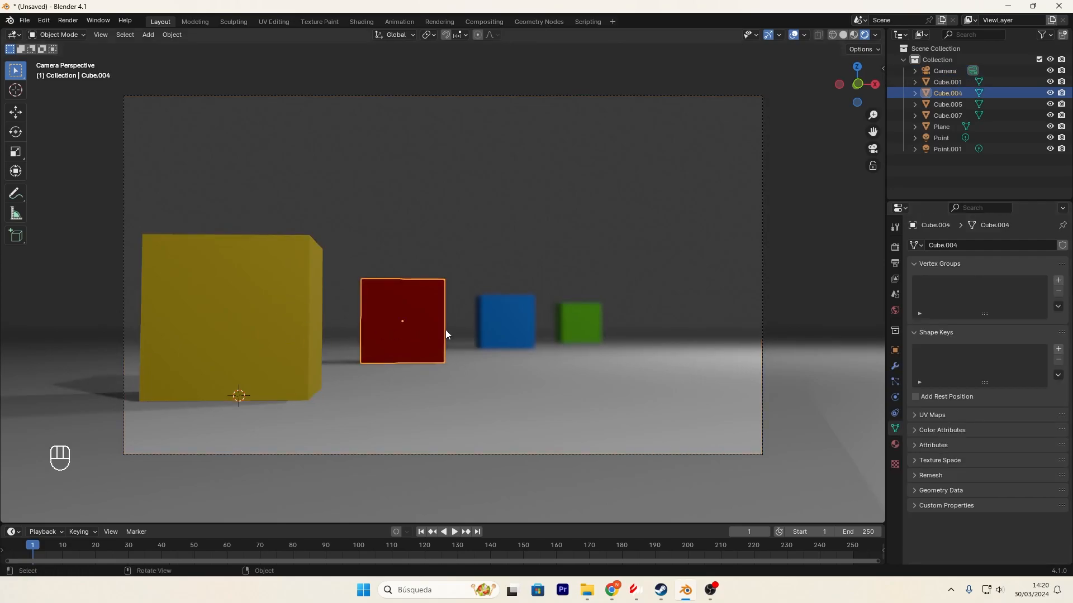
left_click(577, 322)
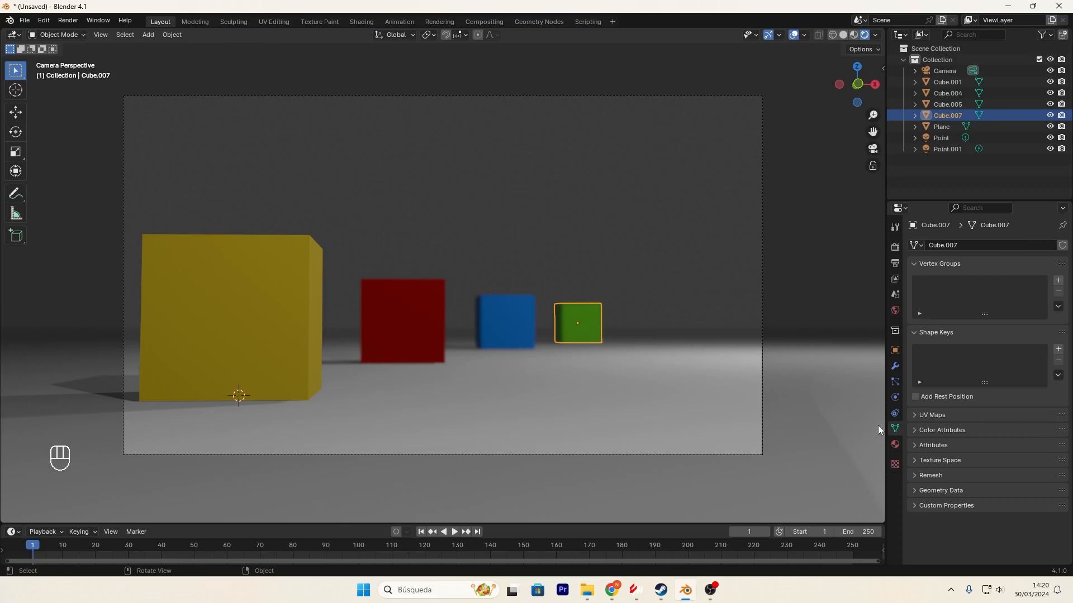
left_click(944, 70)
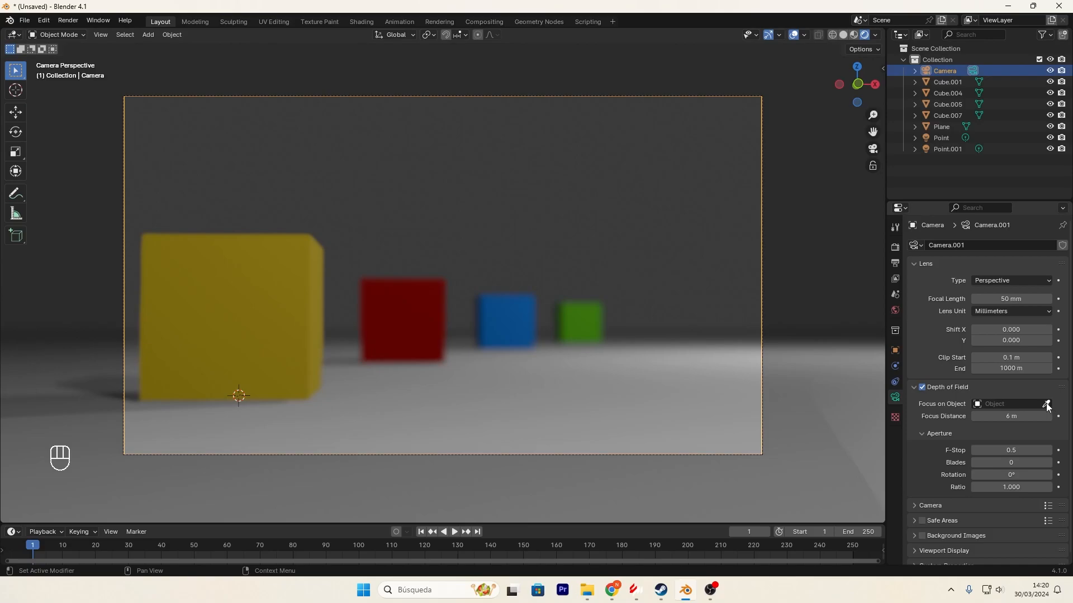
Pick blue Cube.005 as focus target and compare sharpness across the red, green and blue cubes
left_click(507, 322)
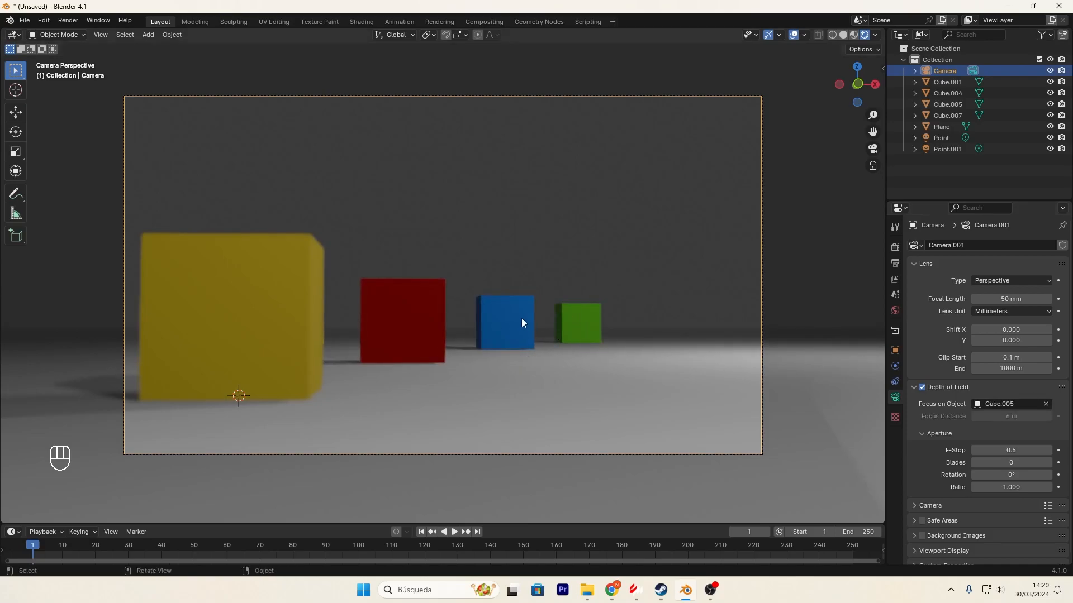
left_click(402, 322)
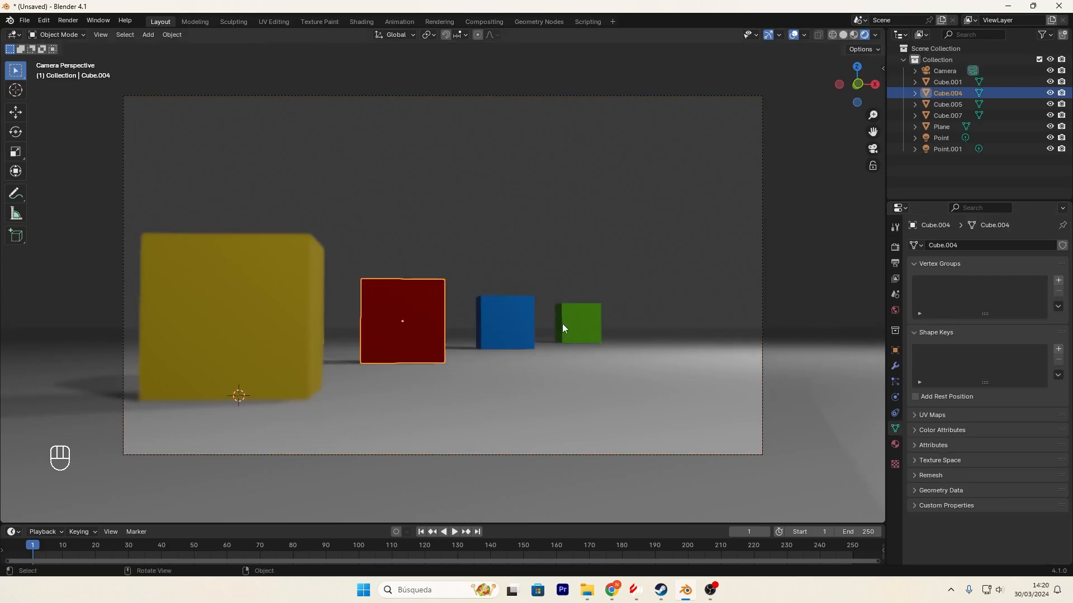
left_click(578, 322)
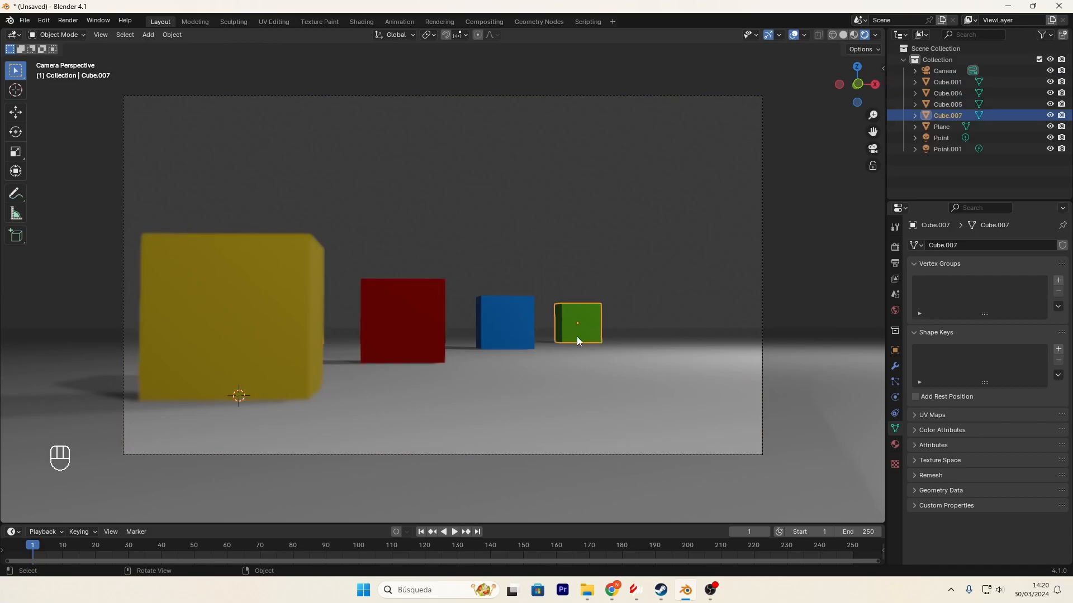
left_click(505, 323)
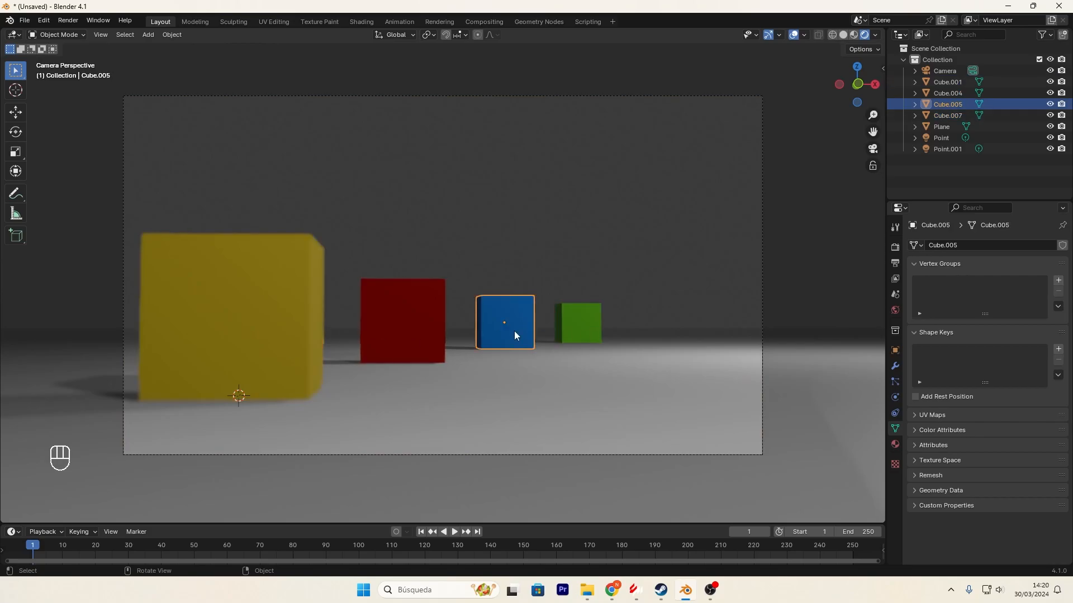